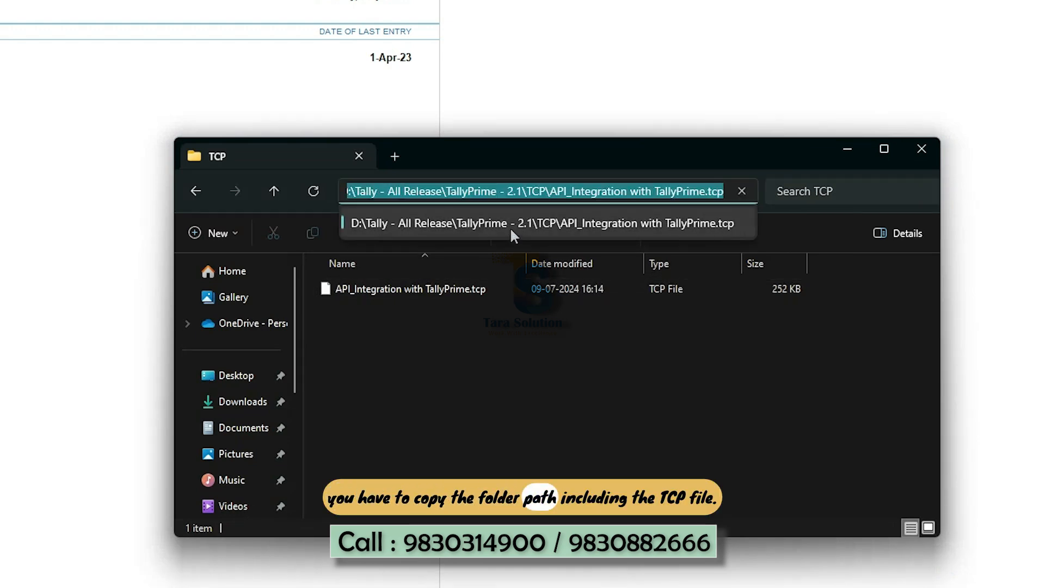
- Bring up the context menu with Cut, Copy and Select All for the TCP file path in the address bar
{"action": "right_click", "coordinate": [513, 191]}
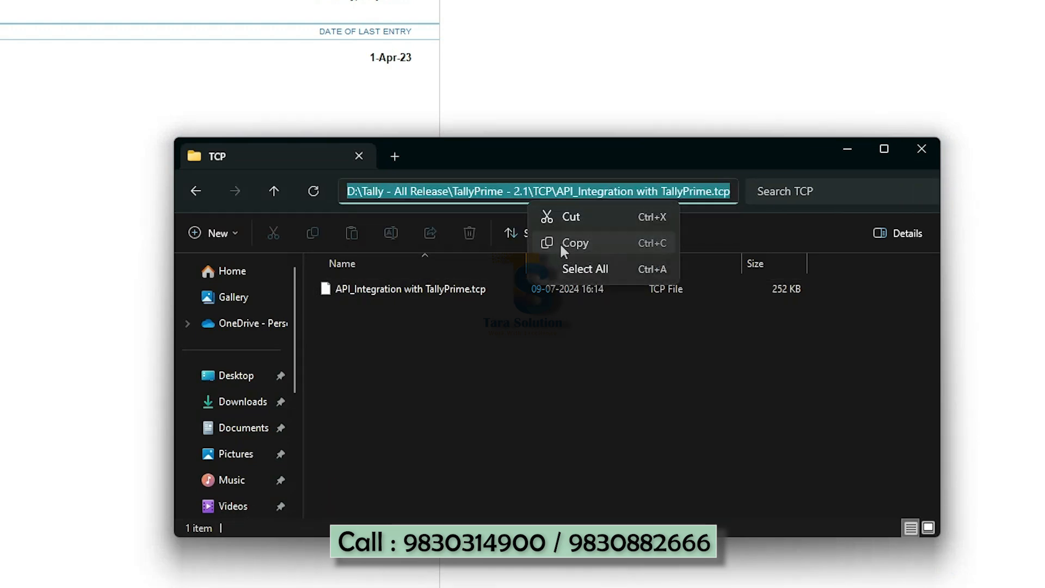